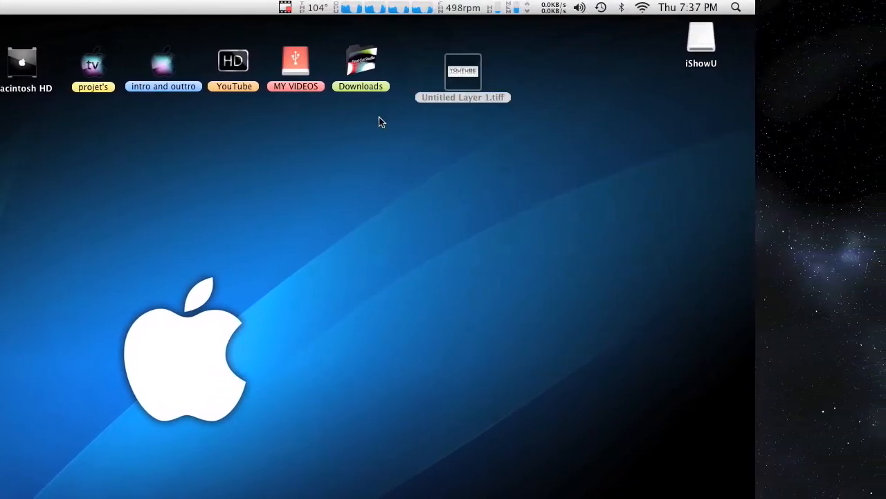
Step: Preview the finished reflection image, then create a new 700 by 600 pixel canvas
double_click(462, 72)
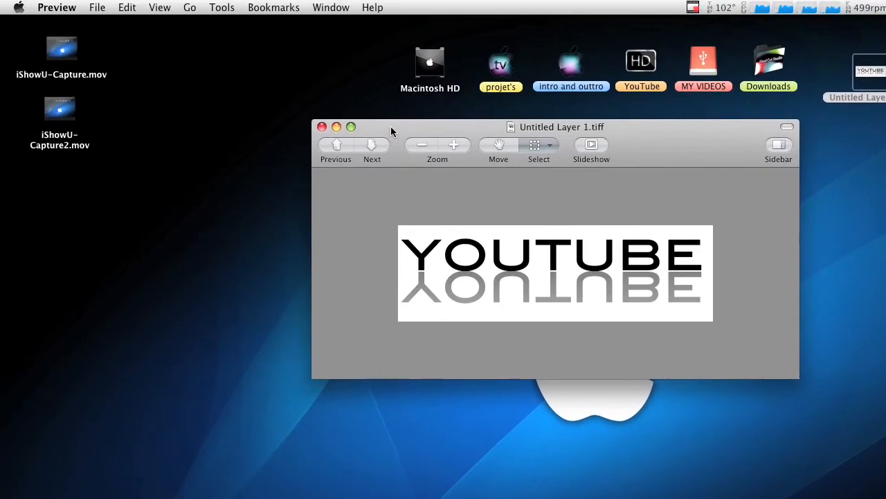
left_click(321, 127)
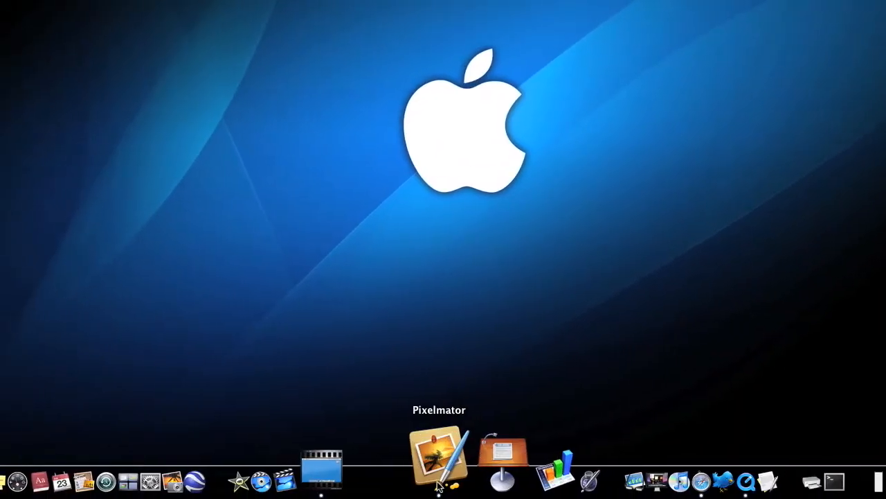
left_click(111, 9)
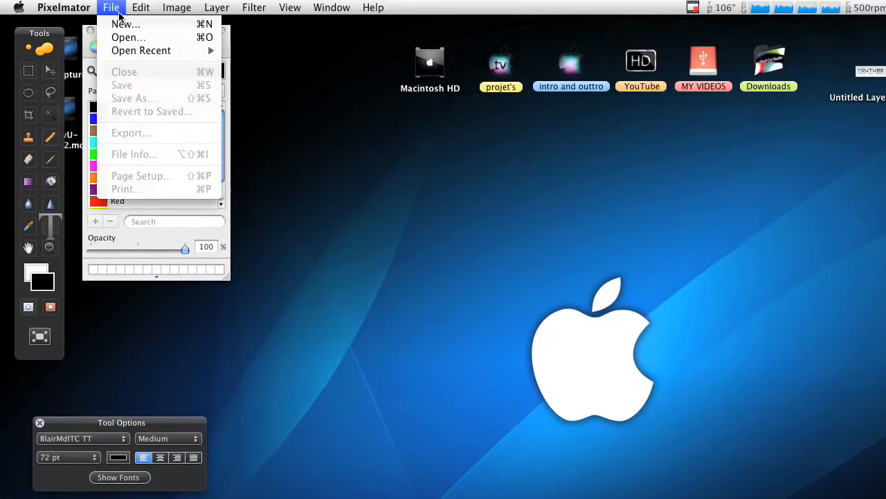
left_click(116, 22)
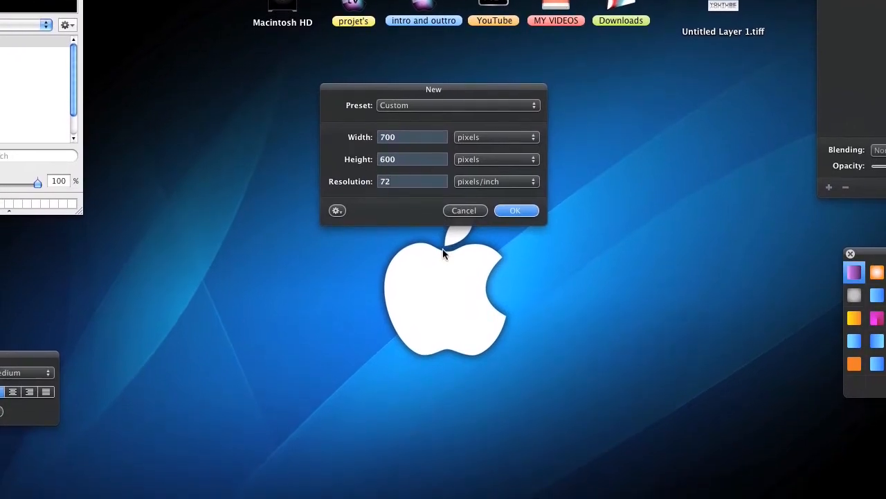
left_click(515, 210)
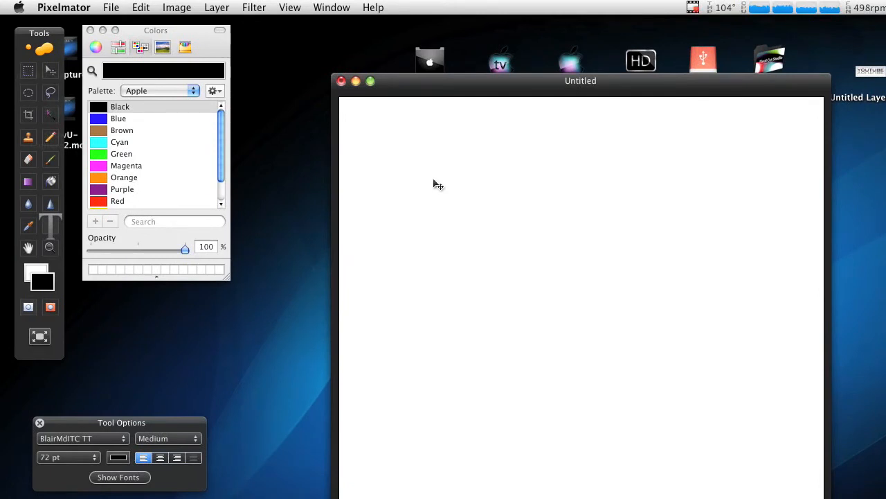
Step: Add the word YOUTUBE as a bold black text layer on the canvas
type("YOUTUBE")
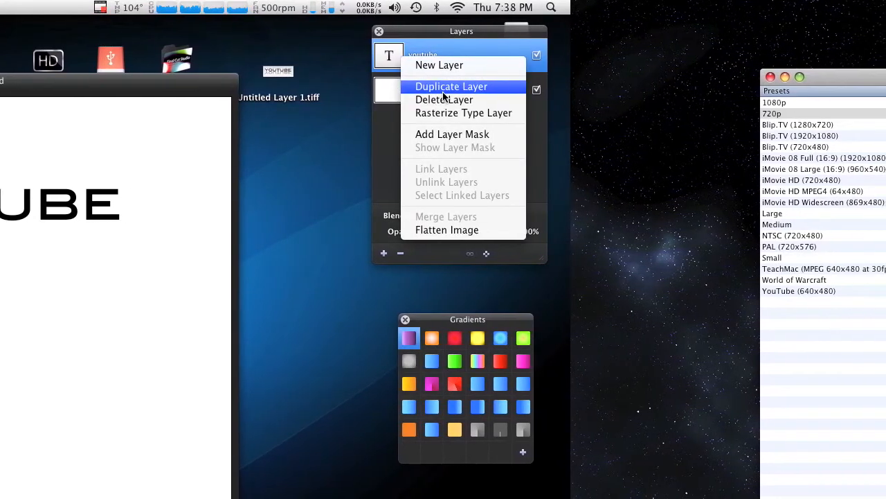
Step: Duplicate the YOUTUBE text layer and place the copy just below the original
left_click(452, 86)
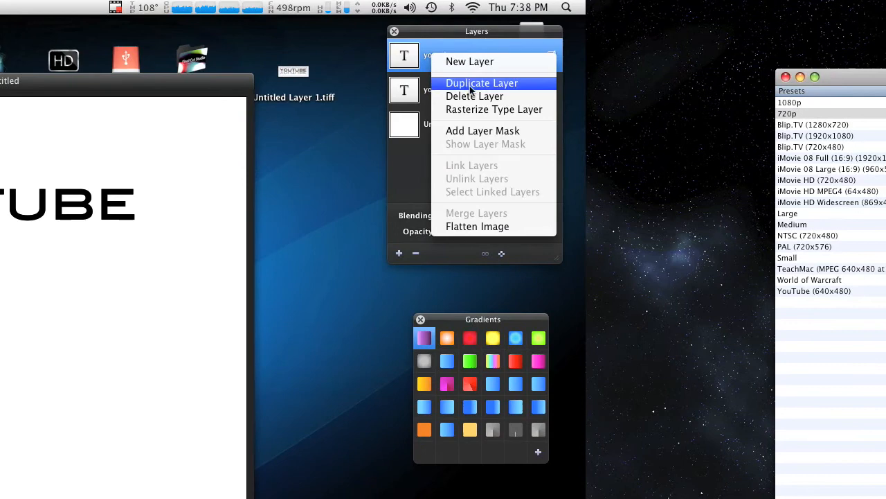
left_click(482, 83)
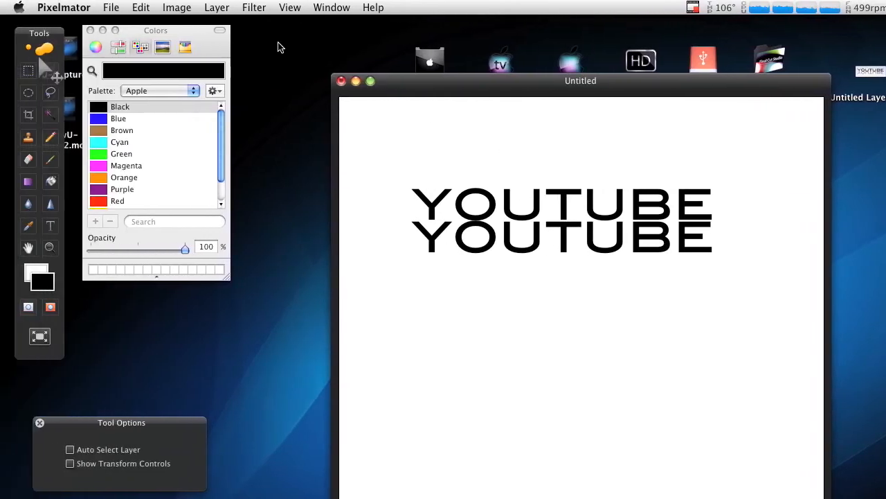
Step: Flip the YOUTUBE copy vertically and fade it to gray as a reflection under the original
left_click(142, 9)
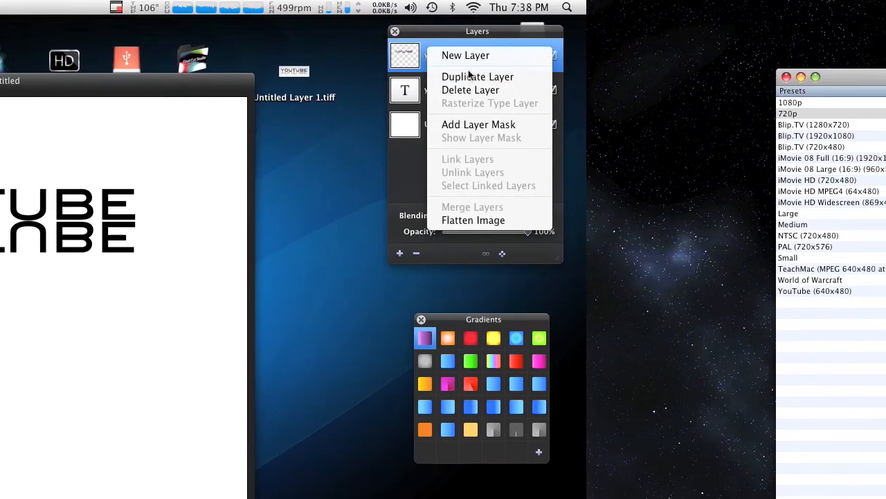
mouse_move(444, 125)
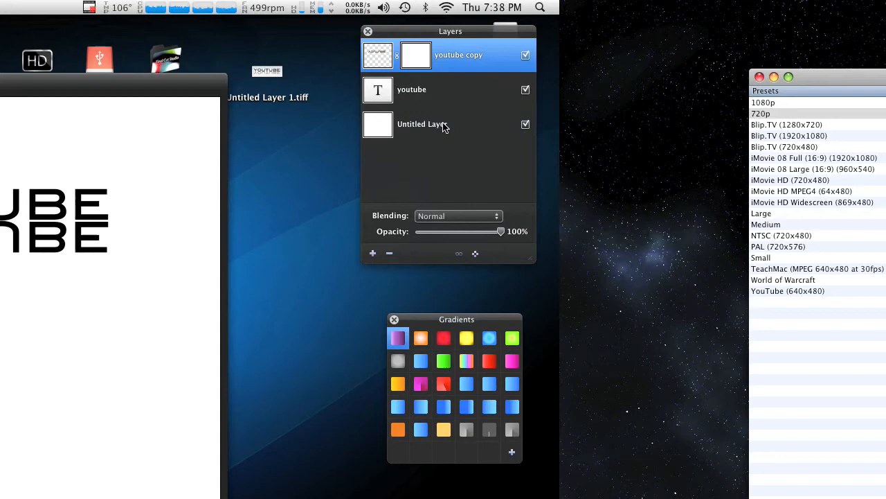
right_click(446, 55)
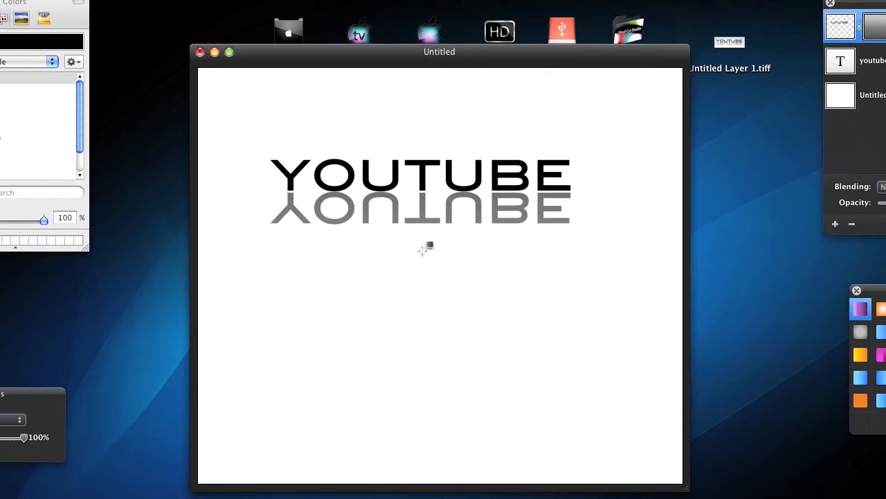
left_click(447, 5)
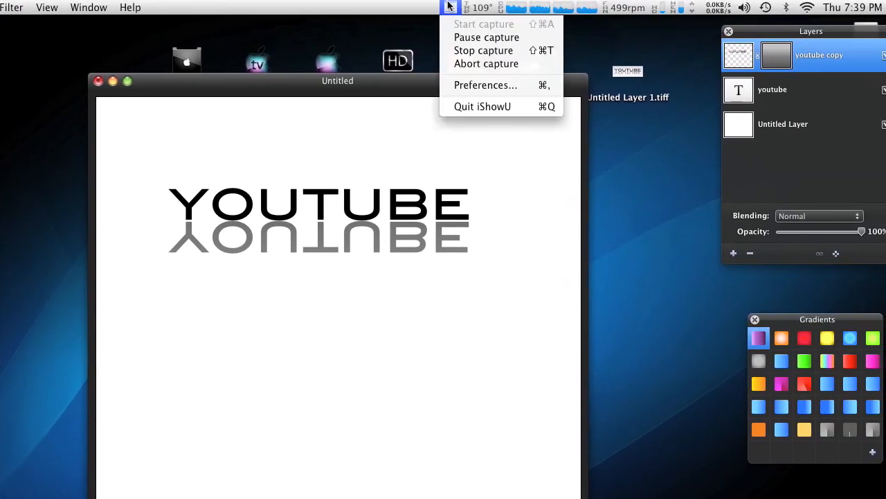